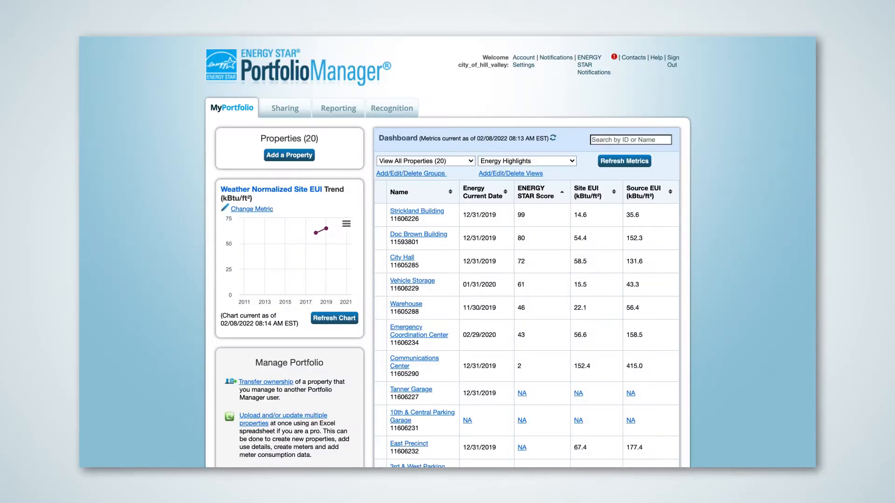
Open Portfolio Manager's Reporting area listing charts, performance documents and ENERGY STAR reports
{"action": "left_click", "coordinate": [338, 107]}
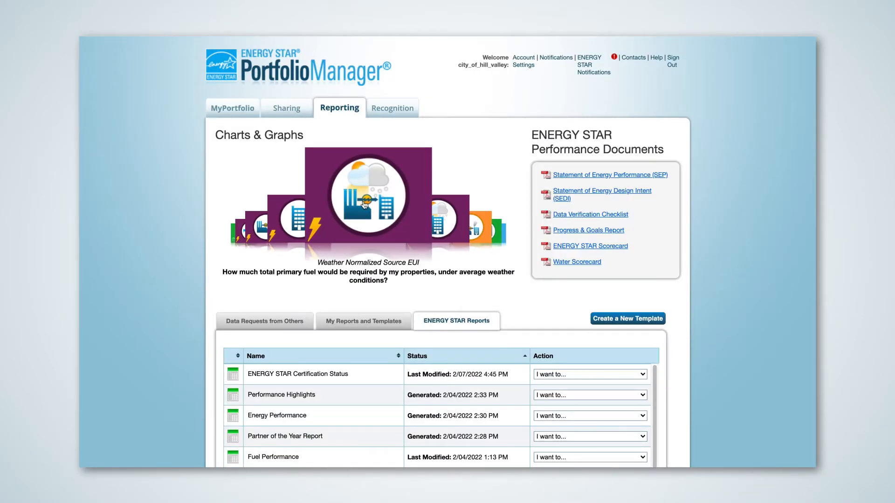
Open the Weather Normalized Source EUI chart report and scroll through it
{"action": "left_click", "coordinate": [367, 197]}
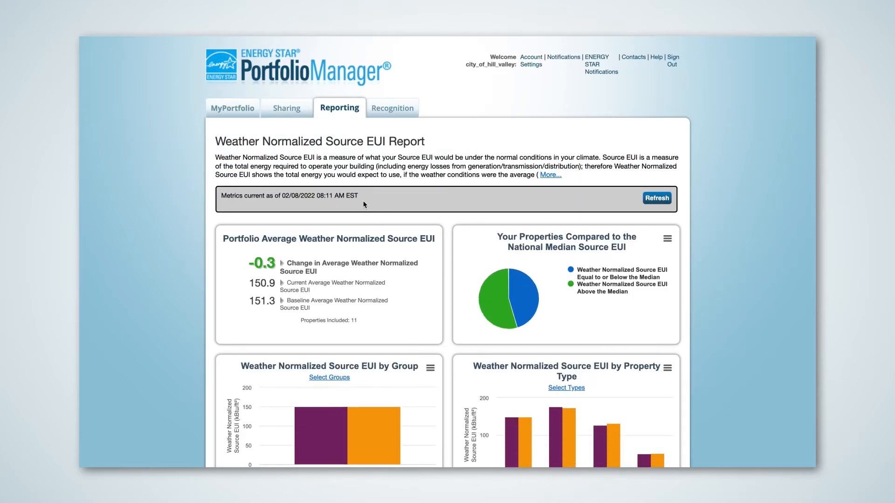
{"action": "scroll", "scroll_direction": "down", "scroll_amount": 3}
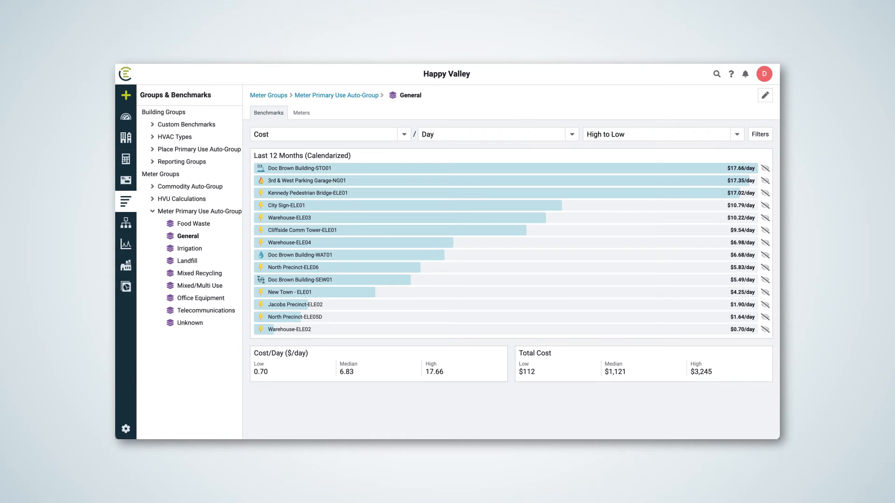
{"action": "left_click", "coordinate": [164, 112]}
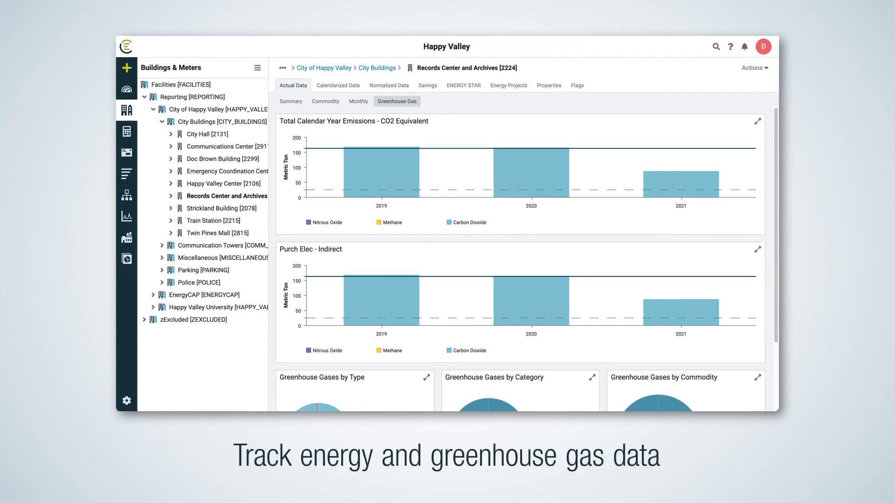
Show Records Center and Archives' electric cost, use, unit cost and demand charts
{"action": "left_click", "coordinate": [325, 101]}
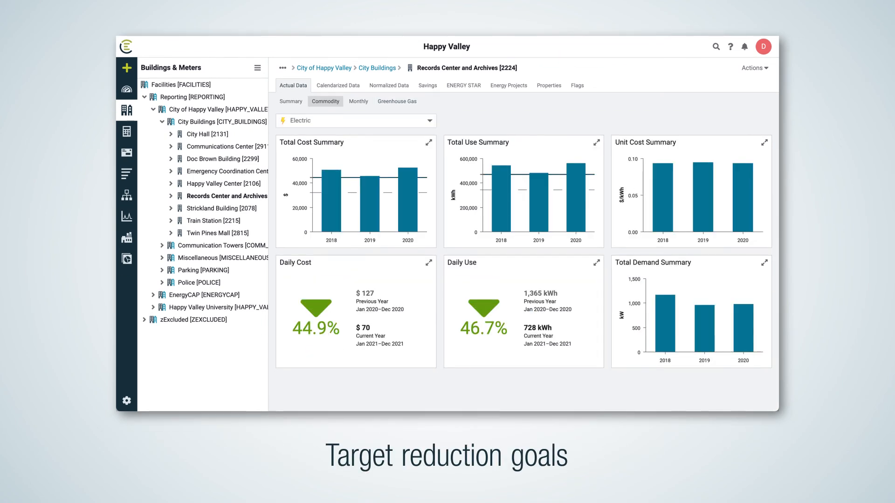